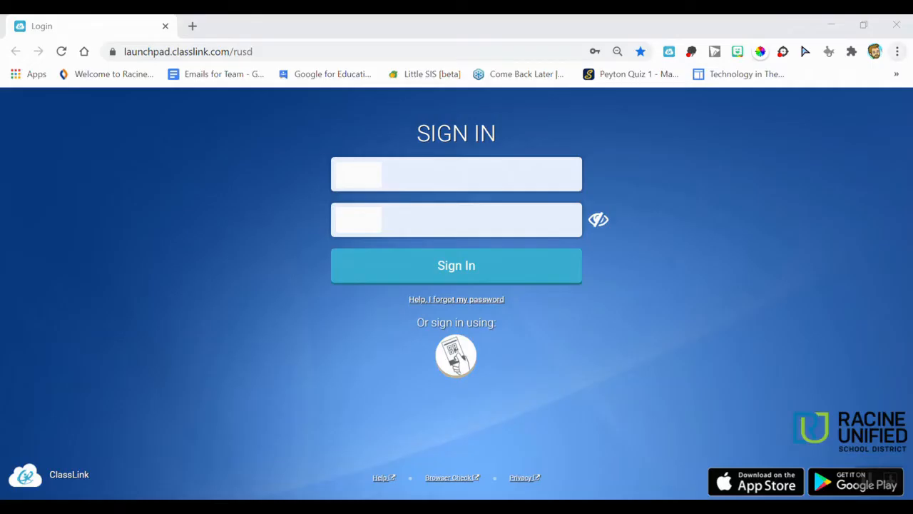
Open Chrome's Settings page from the three-dot main menu.
left_click(896, 51)
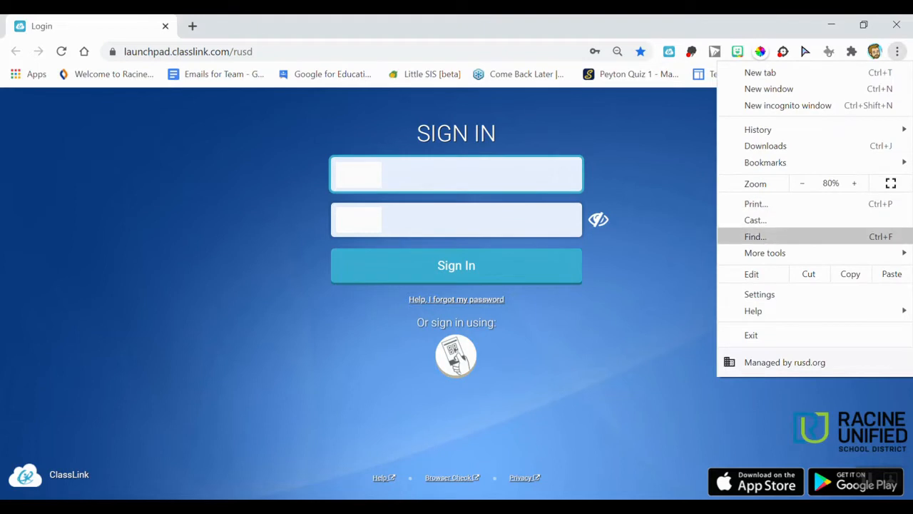
left_click(759, 294)
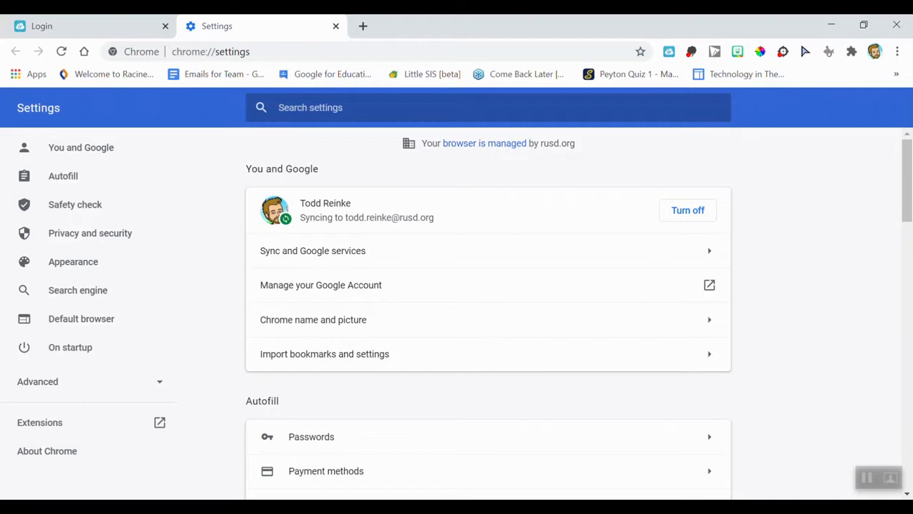
Search settings for 'cache' to reach the Clear browsing data options.
type("cache")
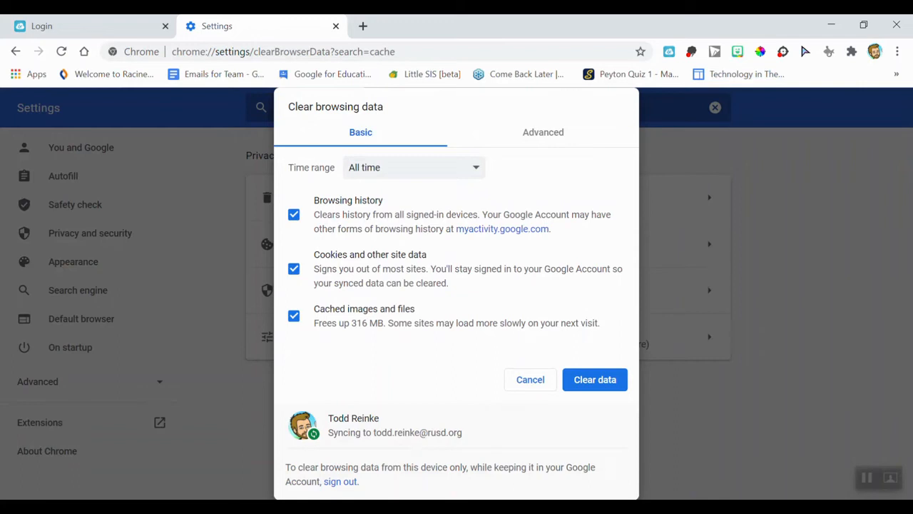
Clear all-time history, downloads, cookies and cached images via the Advanced data types list.
left_click(414, 167)
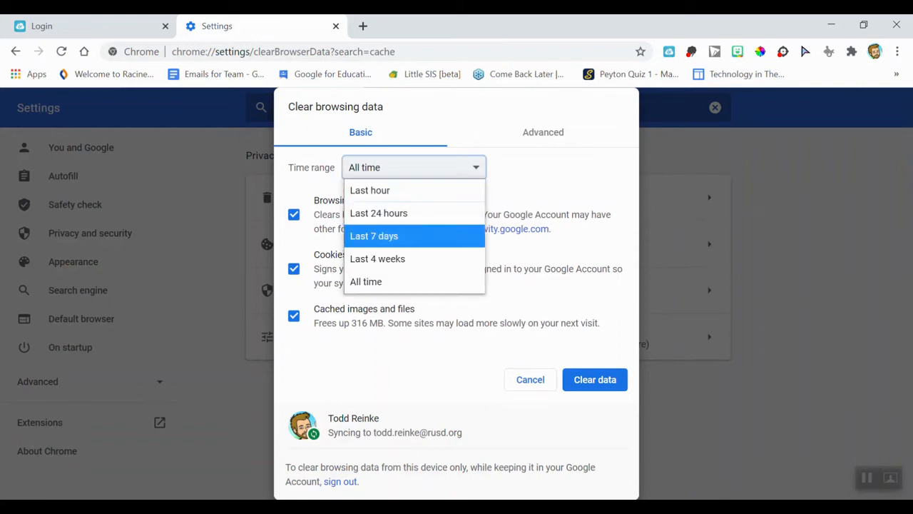
mouse_move(380, 213)
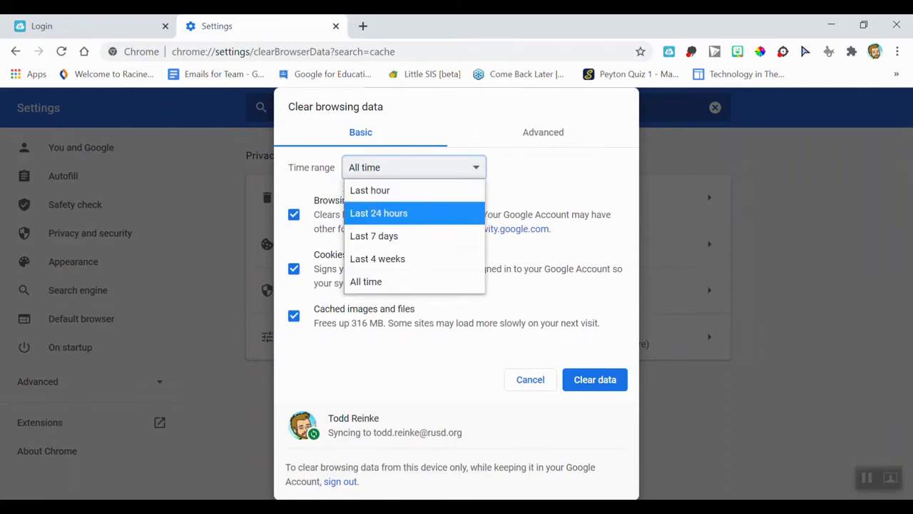
left_click(365, 281)
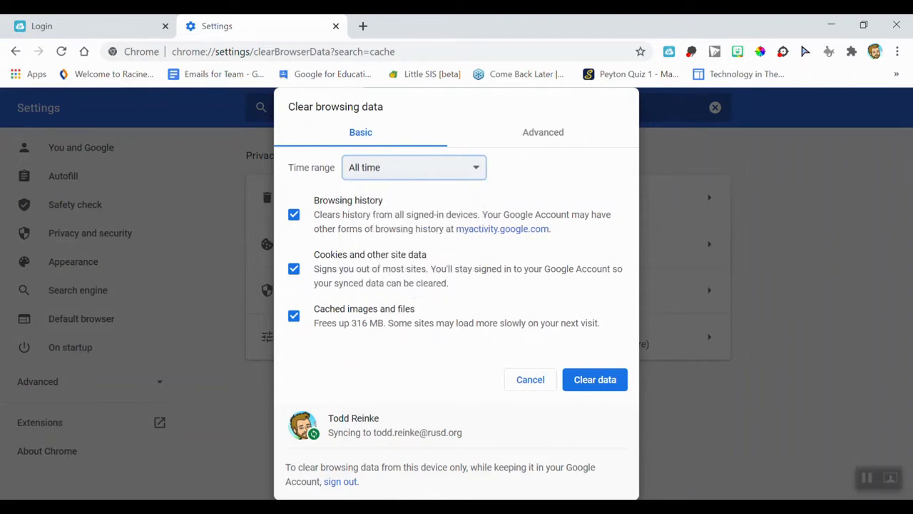
left_click(542, 131)
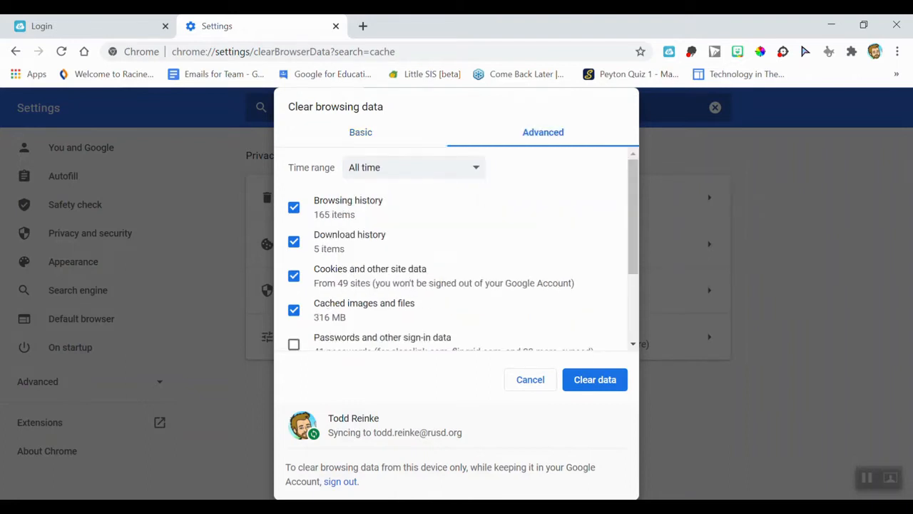
scroll("down", 3)
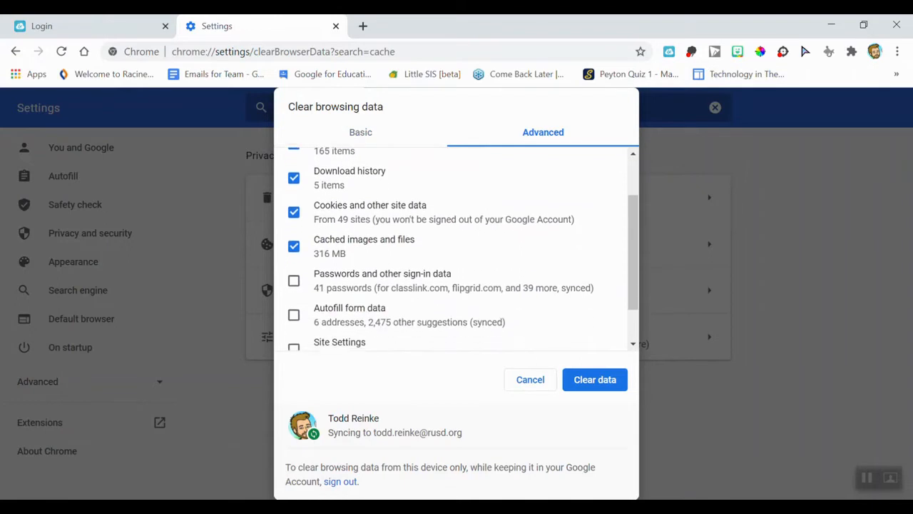
scroll("down", 3)
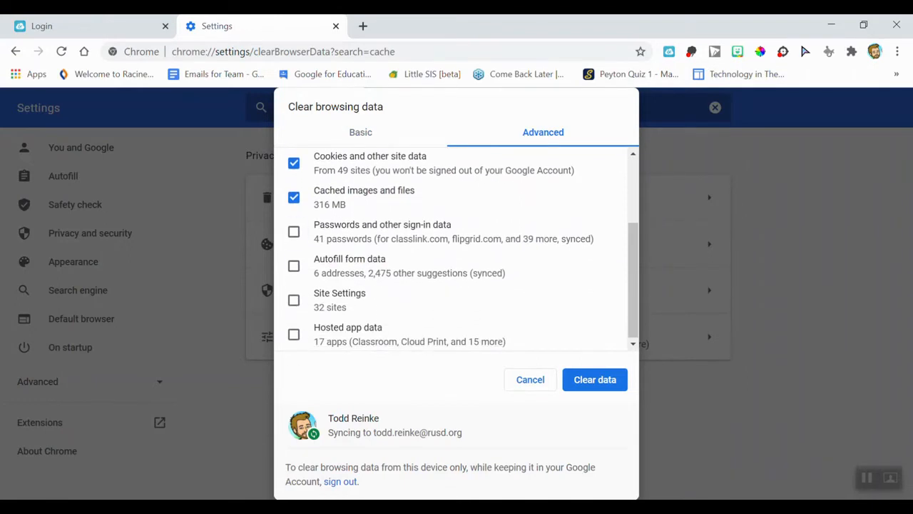
left_click(294, 300)
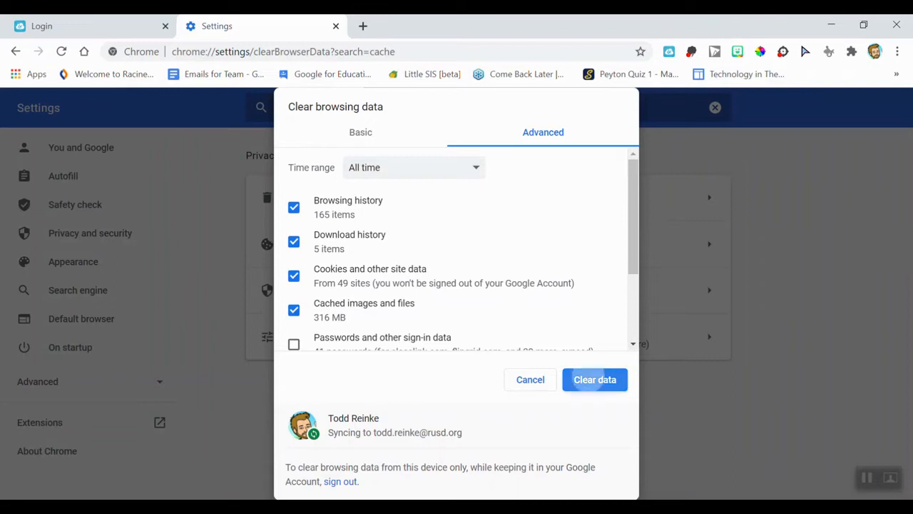
left_click(531, 379)
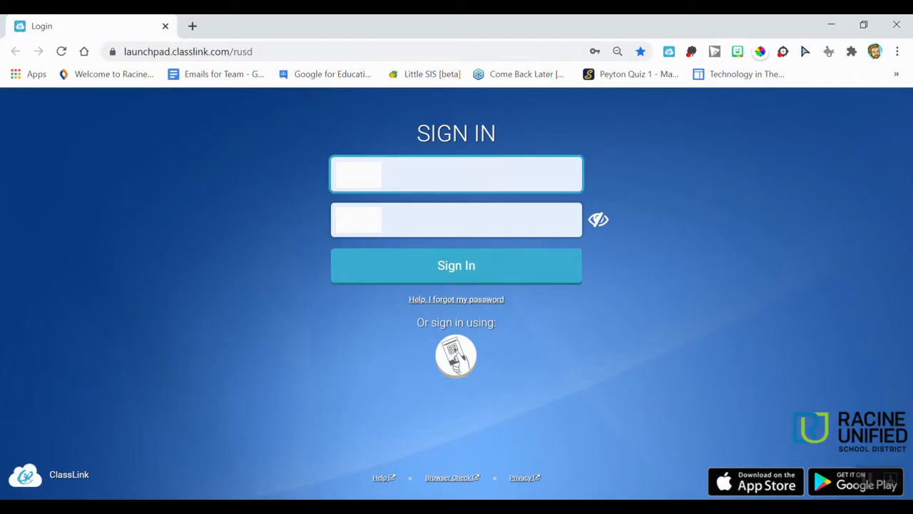
mouse_move(896, 52)
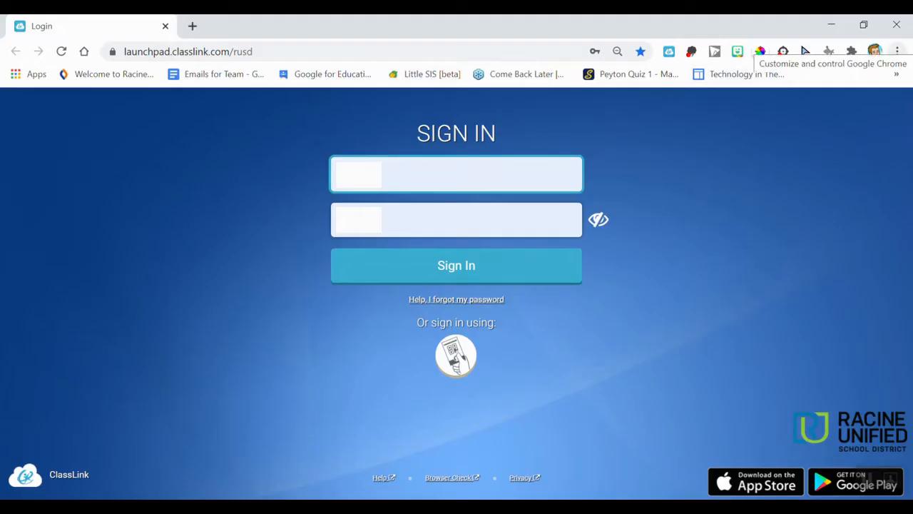
Reach Reset and clean up in Settings and choose Restore settings to their original defaults.
left_click(896, 52)
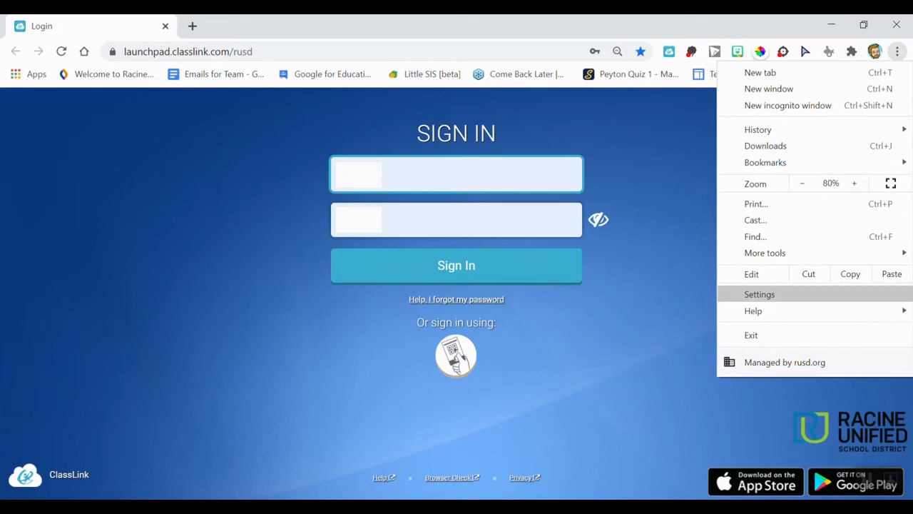
left_click(759, 293)
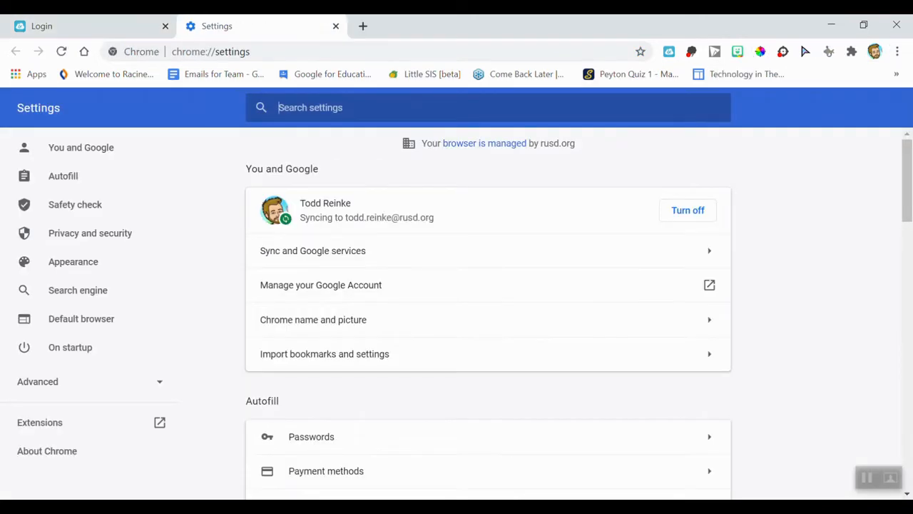
scroll("down", 3)
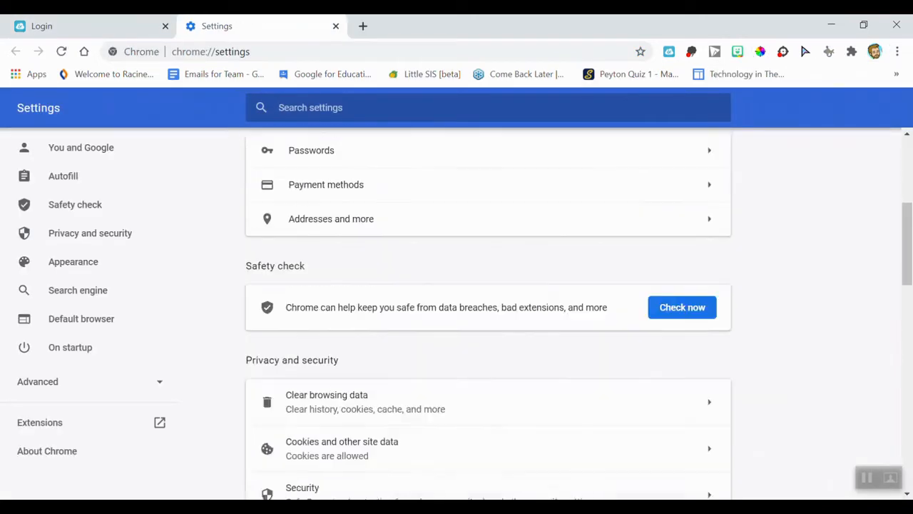
scroll("down", 3)
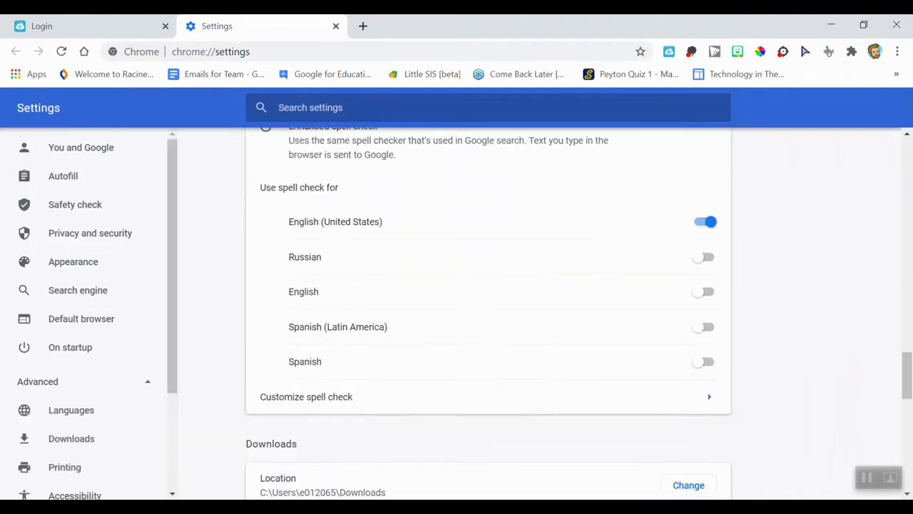
scroll("down", 3)
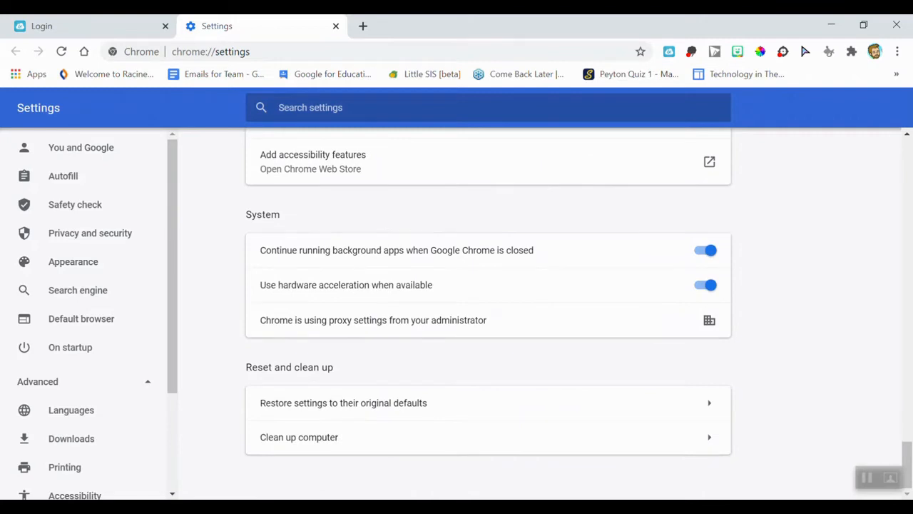
left_click(342, 402)
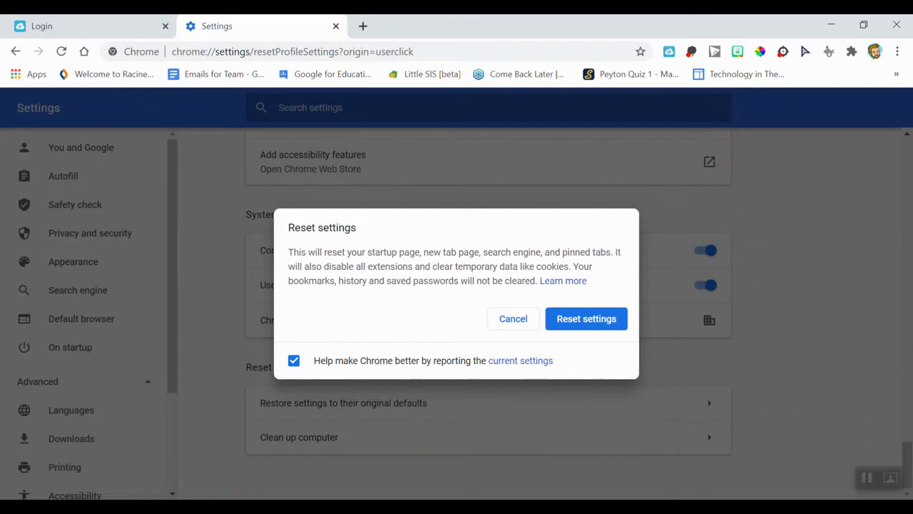
Confirm Reset settings, restoring defaults with usage reporting left unchecked.
left_click(294, 359)
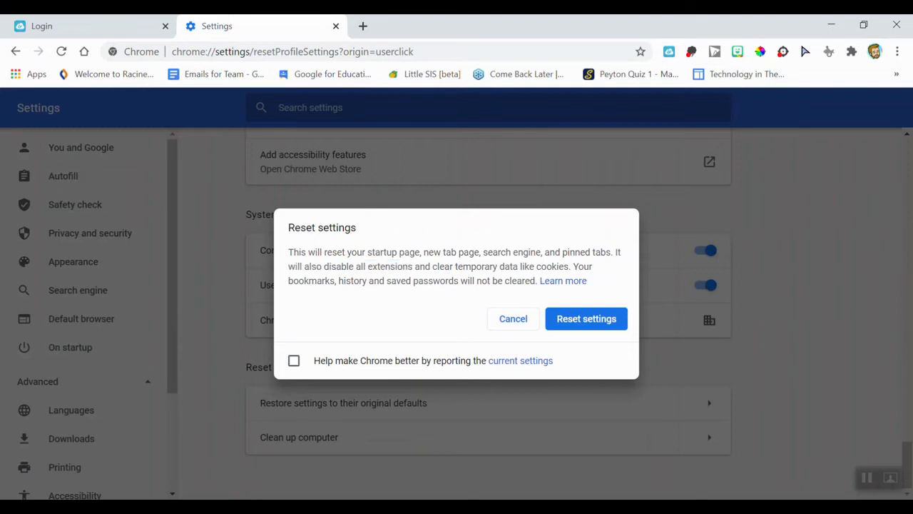
left_click(584, 319)
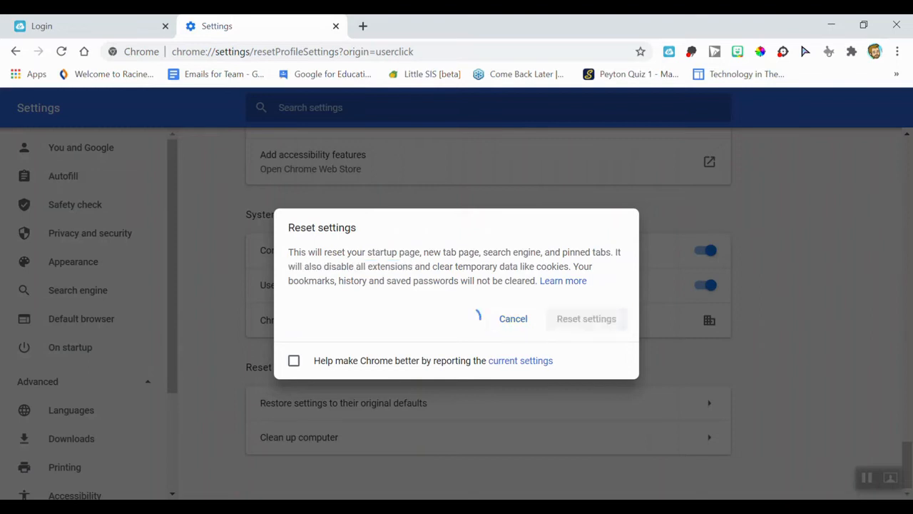
left_click(513, 319)
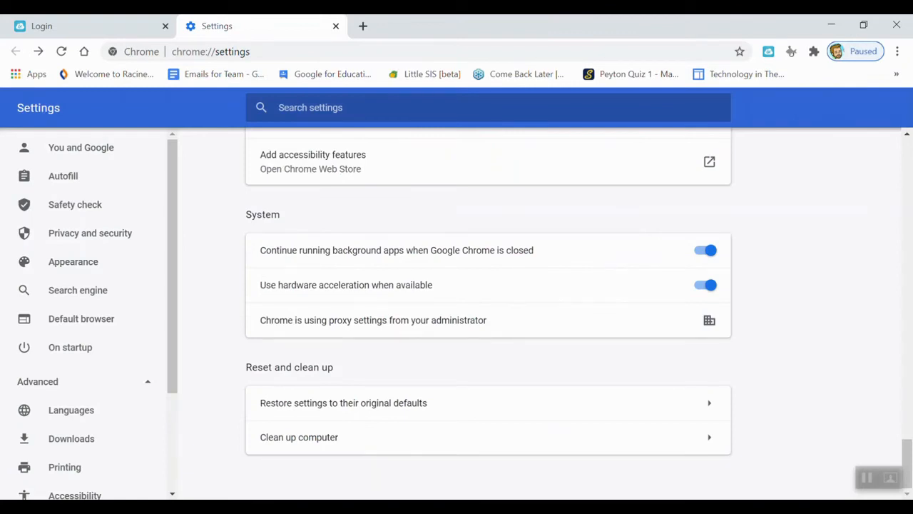
Sign in again with the prefilled school account through ClassLink so sync resumes.
left_click(836, 52)
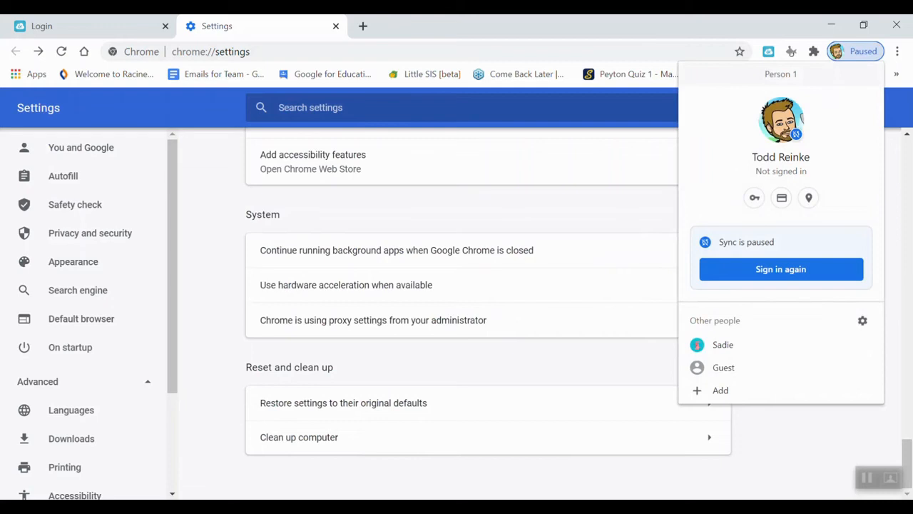
left_click(780, 268)
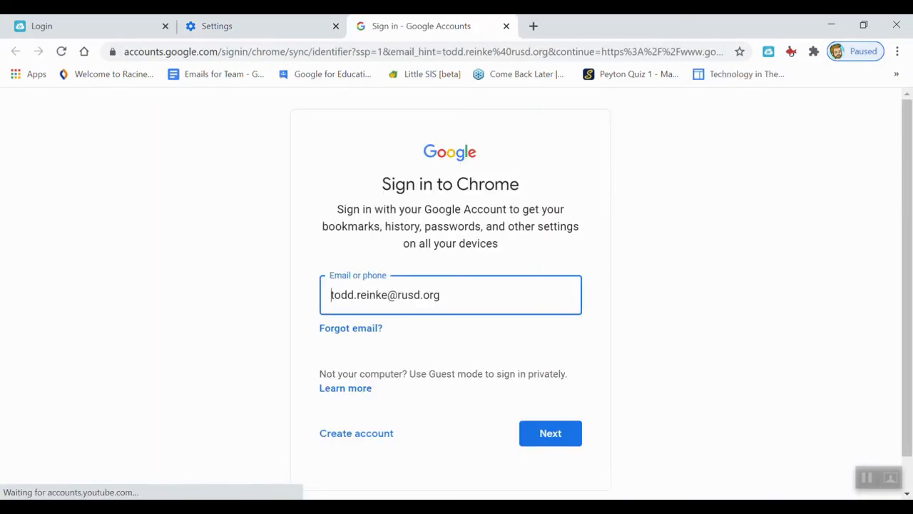
left_click(550, 434)
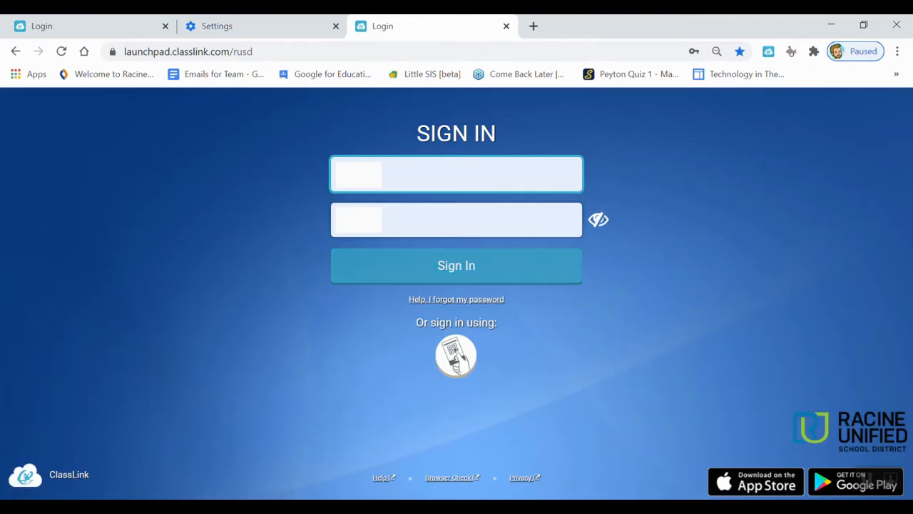
left_click(457, 355)
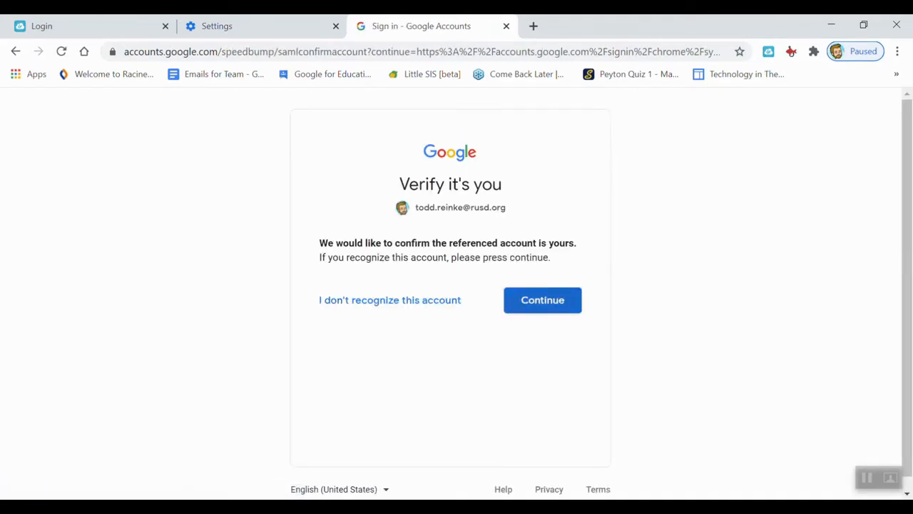
left_click(542, 299)
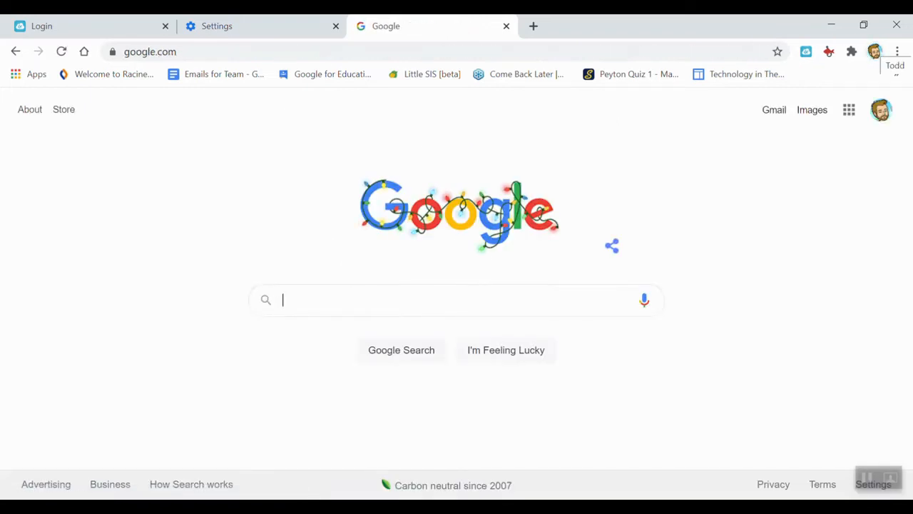
left_click(896, 51)
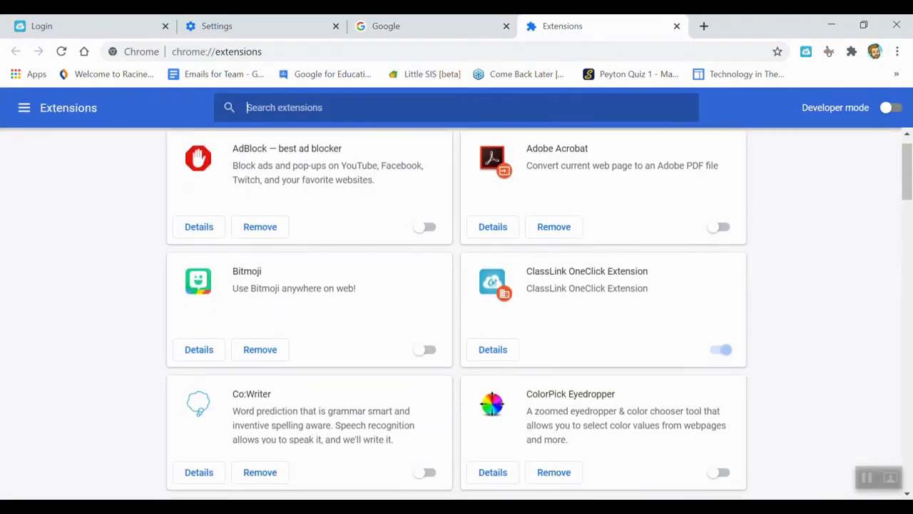
Scroll through the installed extensions list to locate and re-enable Snap&Read.
scroll("down", 3)
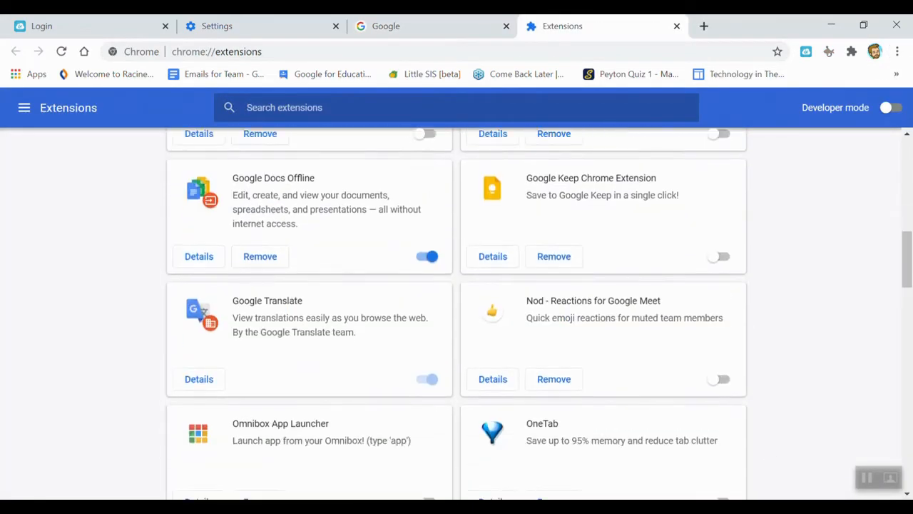
scroll("down", 3)
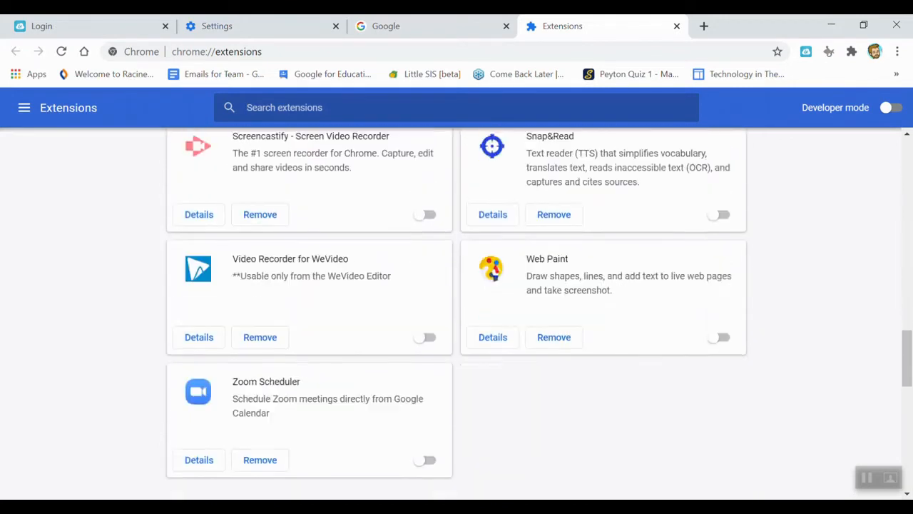
scroll("down", 3)
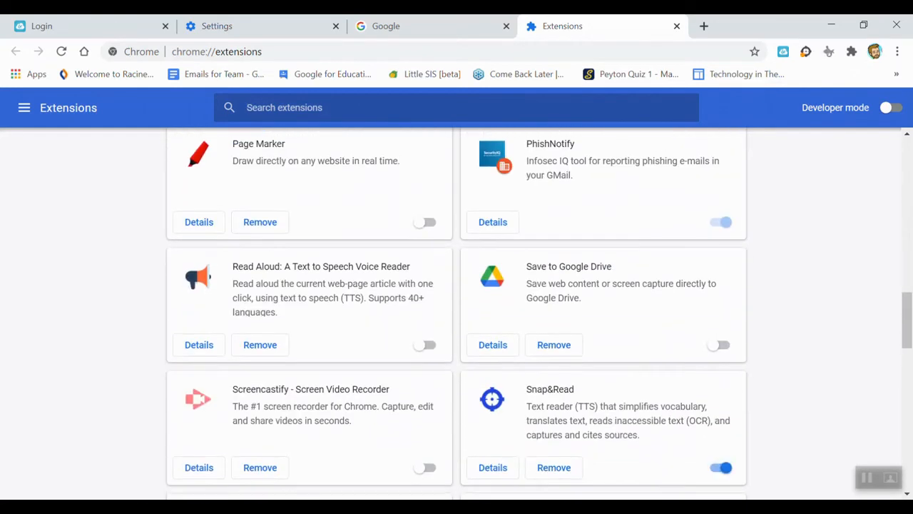
scroll("down", 3)
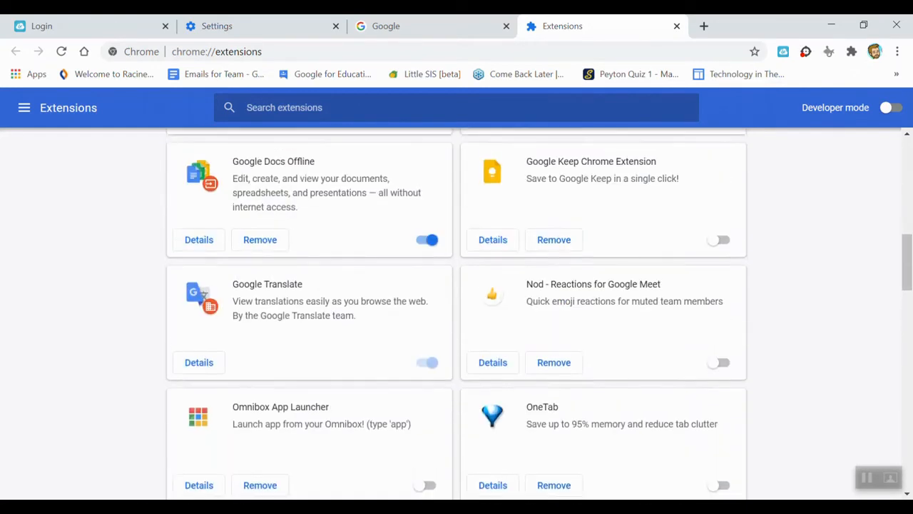
scroll("down", 3)
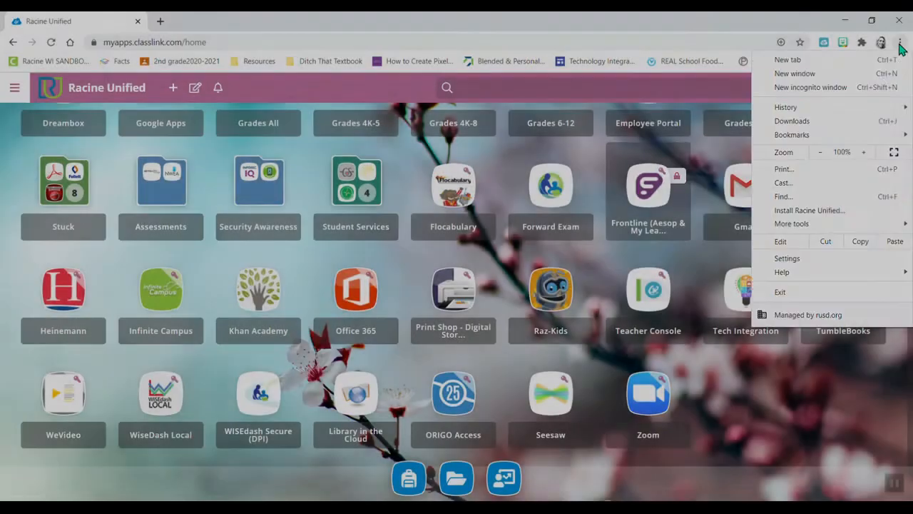
mouse_move(782, 271)
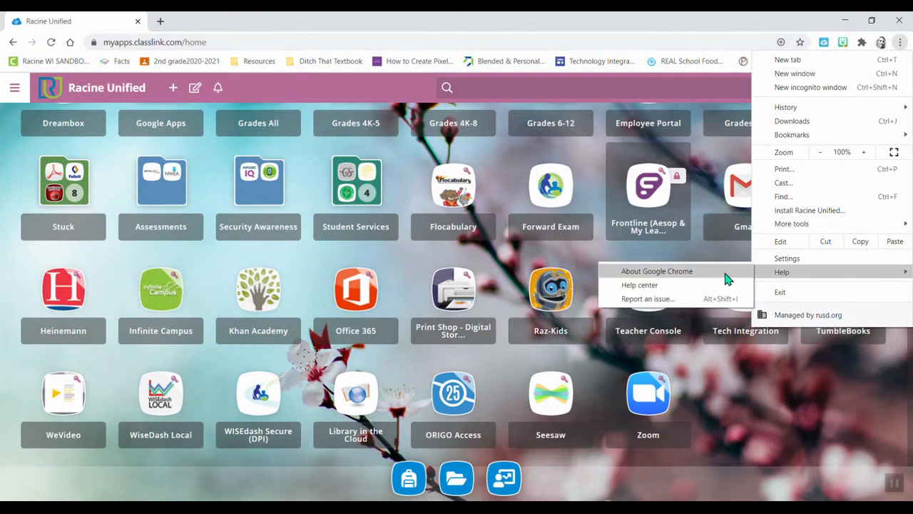
Open About Google Chrome showing version 86 awaiting relaunch.
left_click(657, 271)
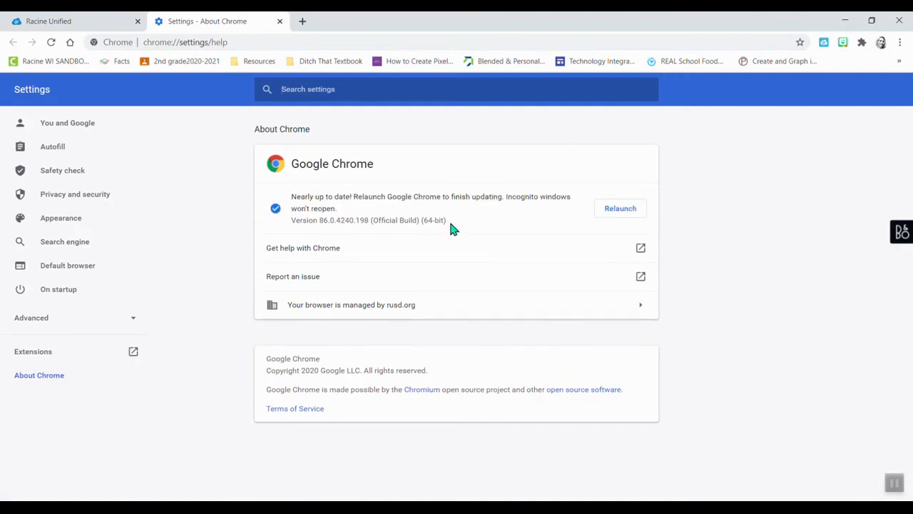
mouse_move(500, 219)
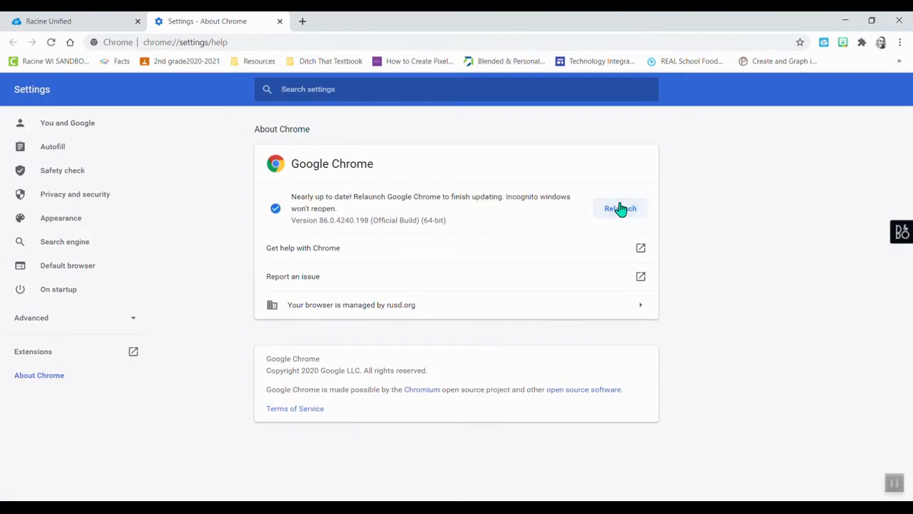
Relaunch Chrome so it reports up to date on version 87.
left_click(619, 209)
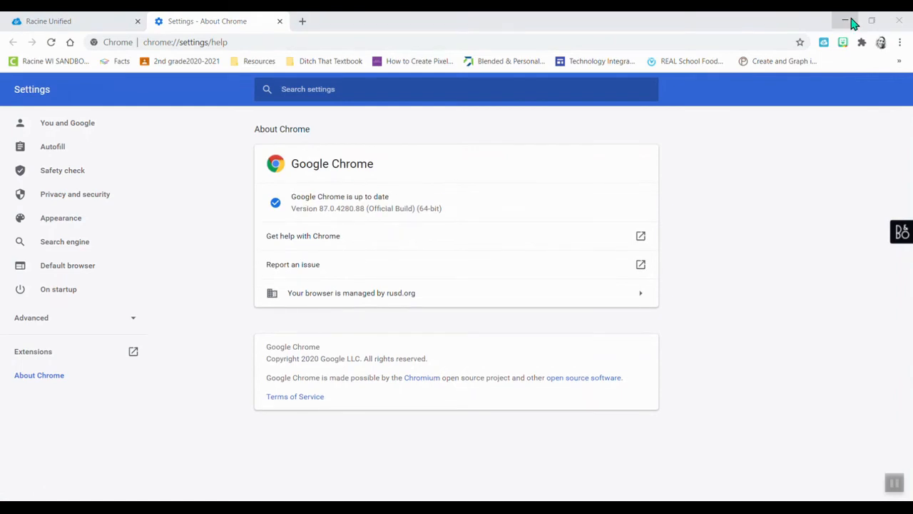
mouse_move(844, 21)
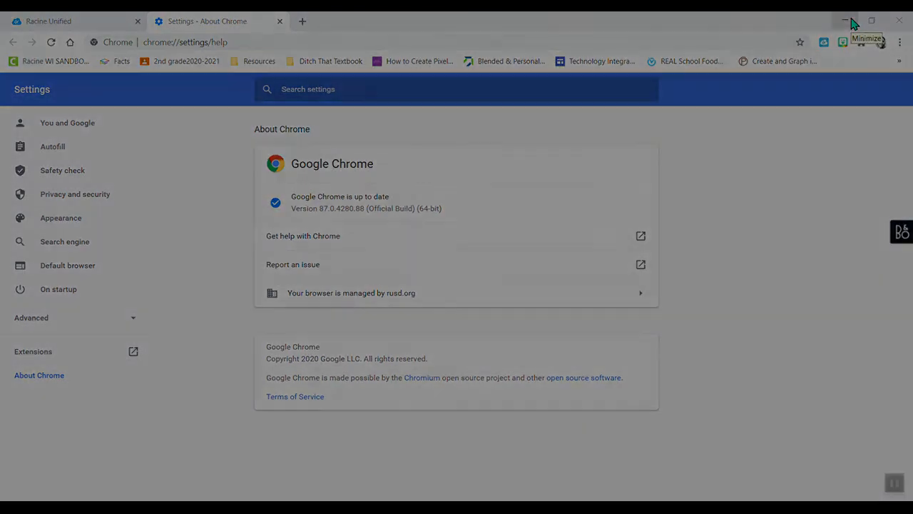